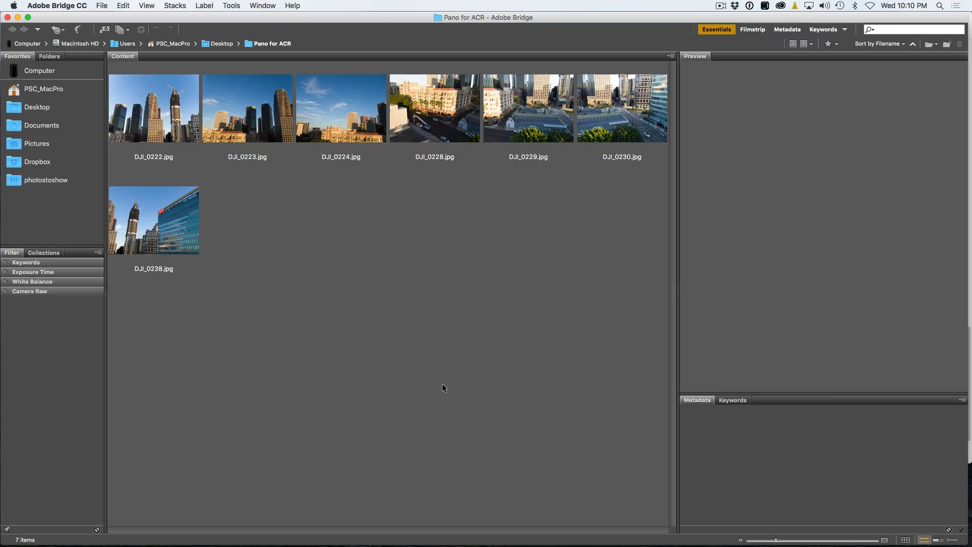
pyautogui.moveTo(405, 242)
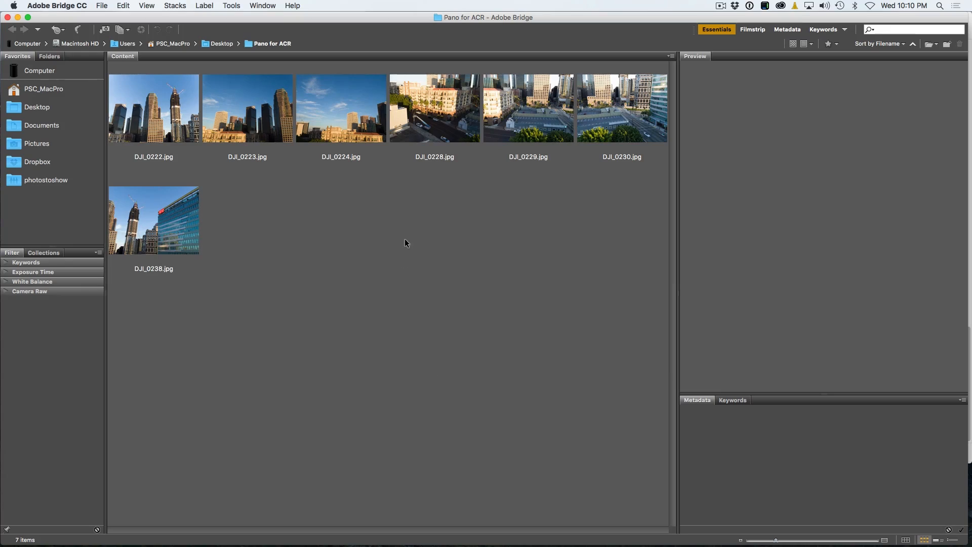
# - Preview DJI_0229, DJI_0223 and DJI_0238, then open all seven drone photos in Camera Raw
pyautogui.click(527, 108)
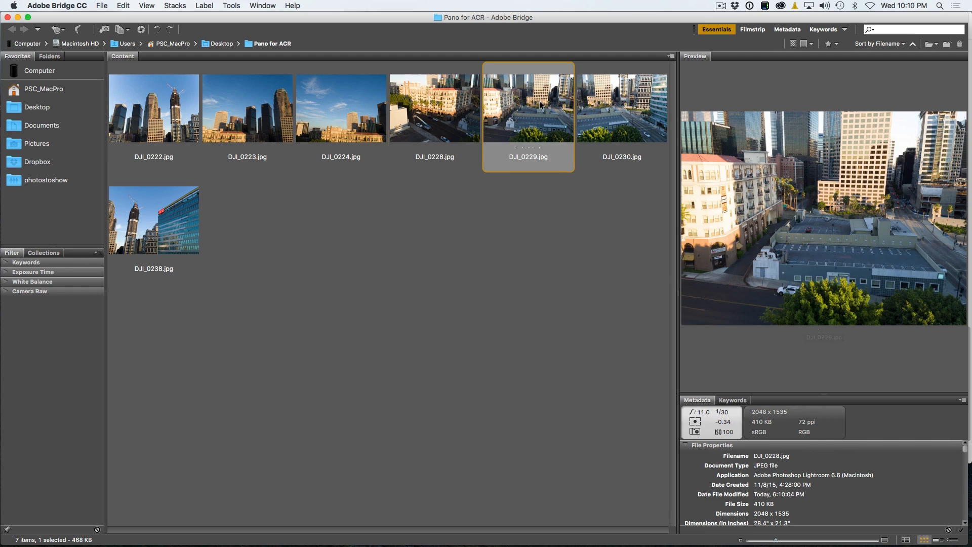
pyautogui.click(247, 109)
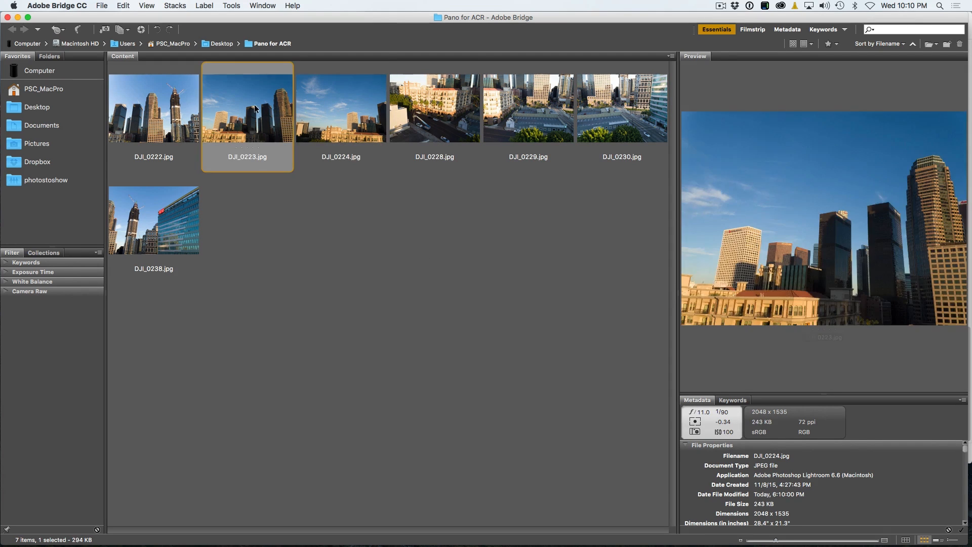
pyautogui.click(153, 218)
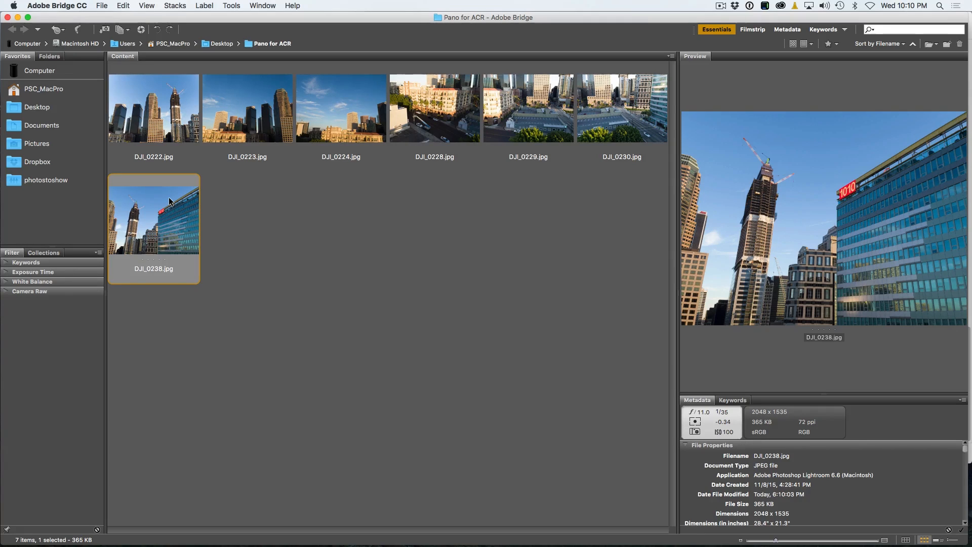
pyautogui.moveTo(407, 290)
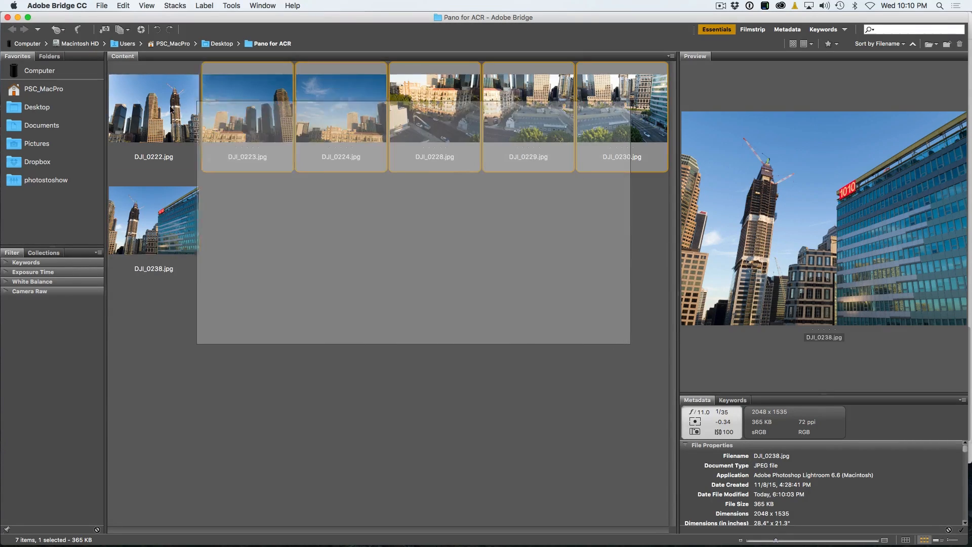
pyautogui.press('cmd+a')
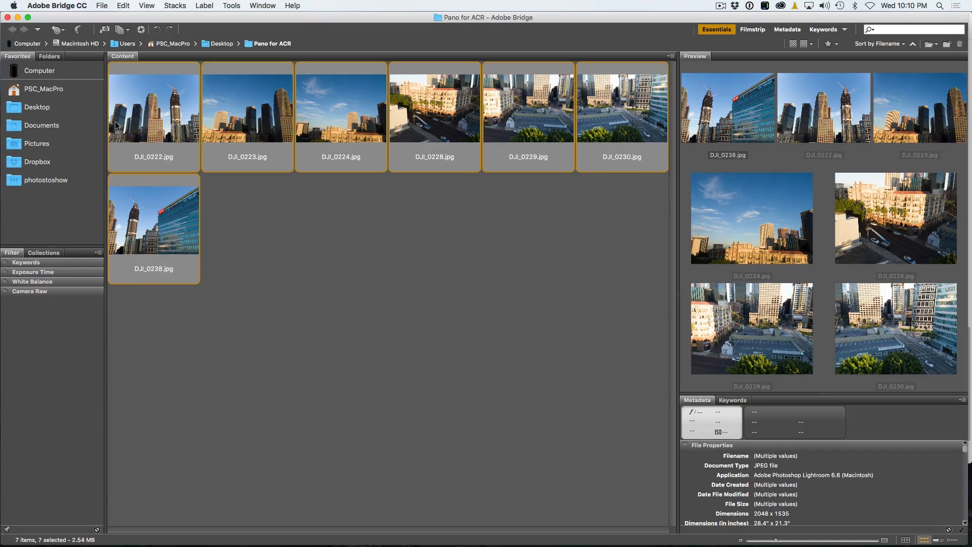
pyautogui.moveTo(471, 104)
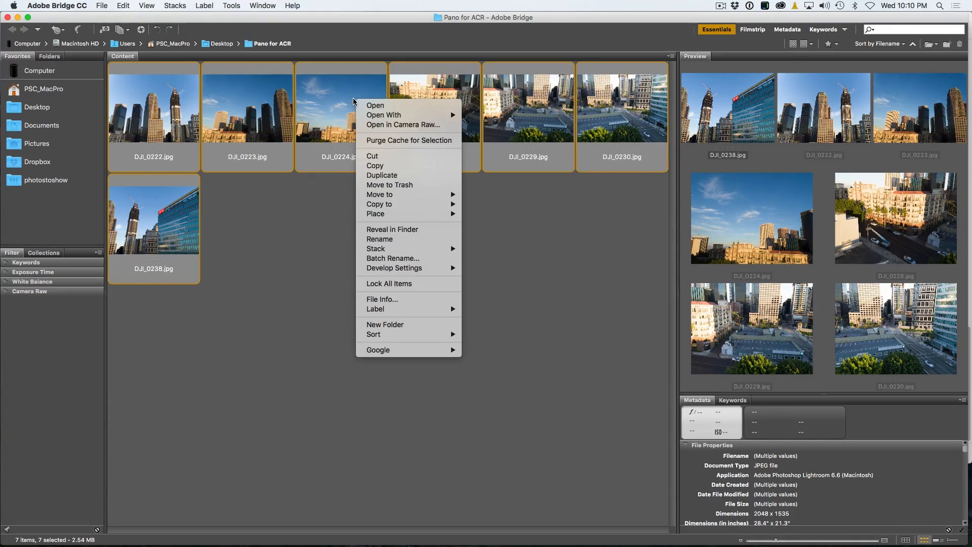
pyautogui.click(403, 124)
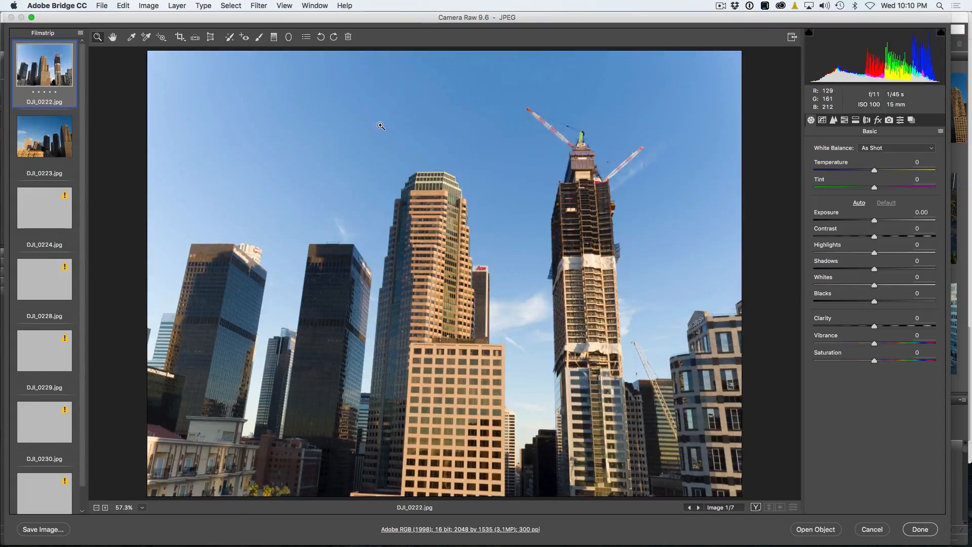
# - View DJI_0228 and DJI_0222, select all seven filmstrip photos, and preview a panorama merge
pyautogui.click(44, 135)
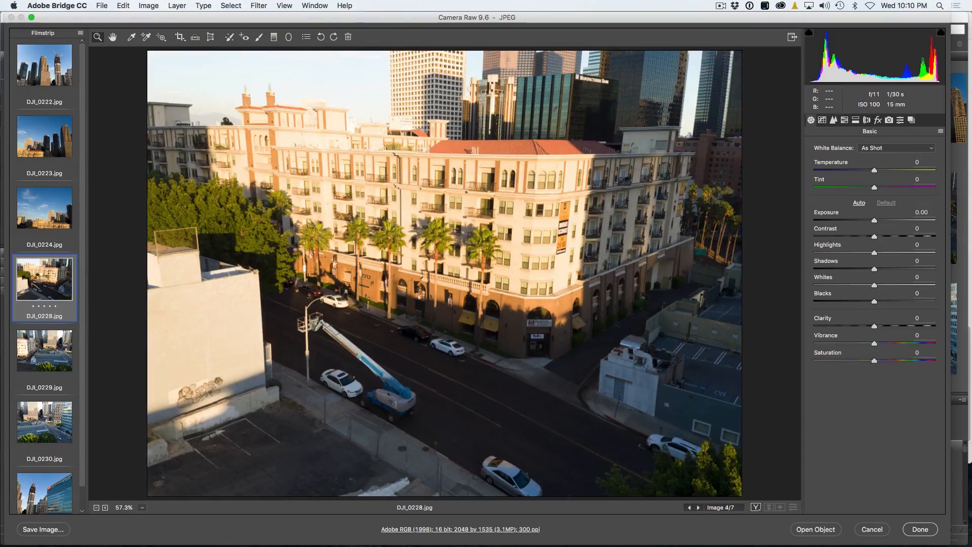
pyautogui.click(44, 64)
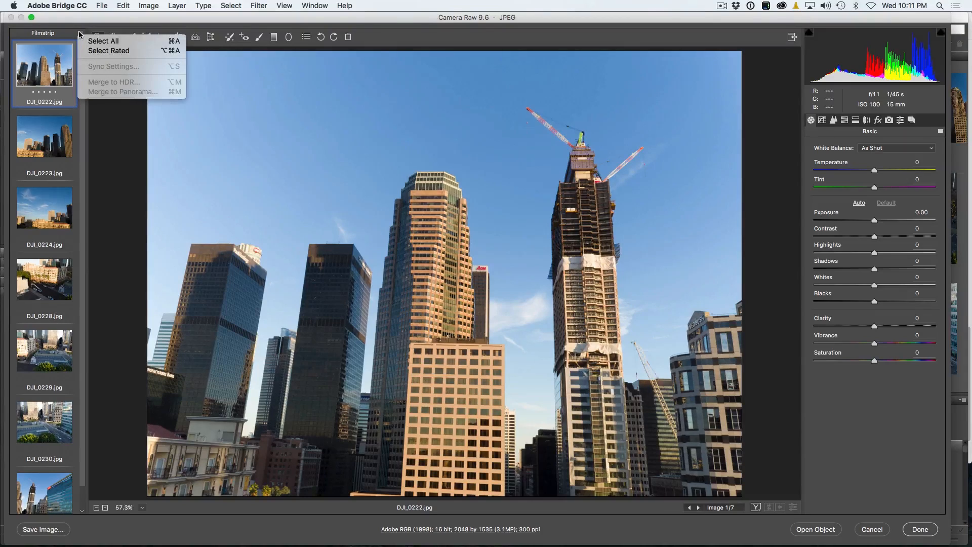
pyautogui.click(103, 41)
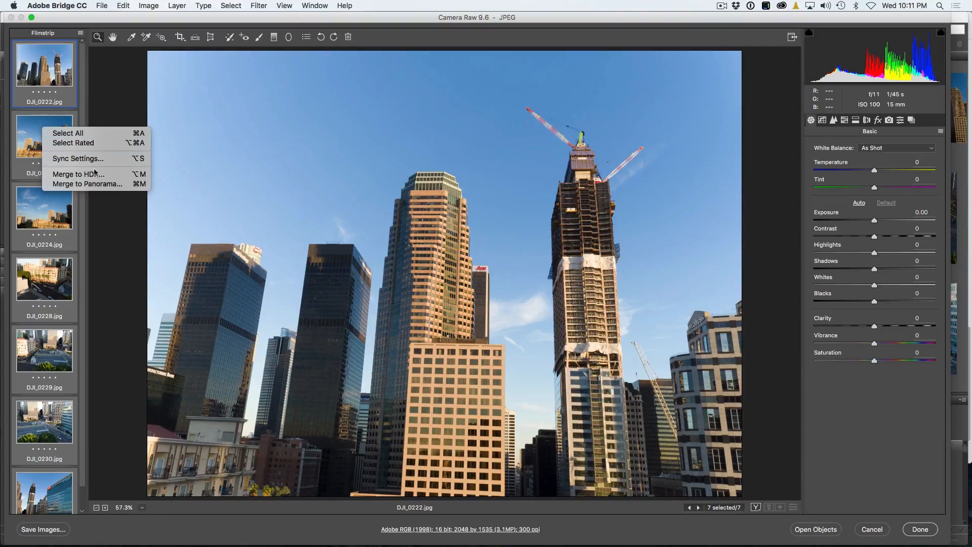
pyautogui.click(87, 183)
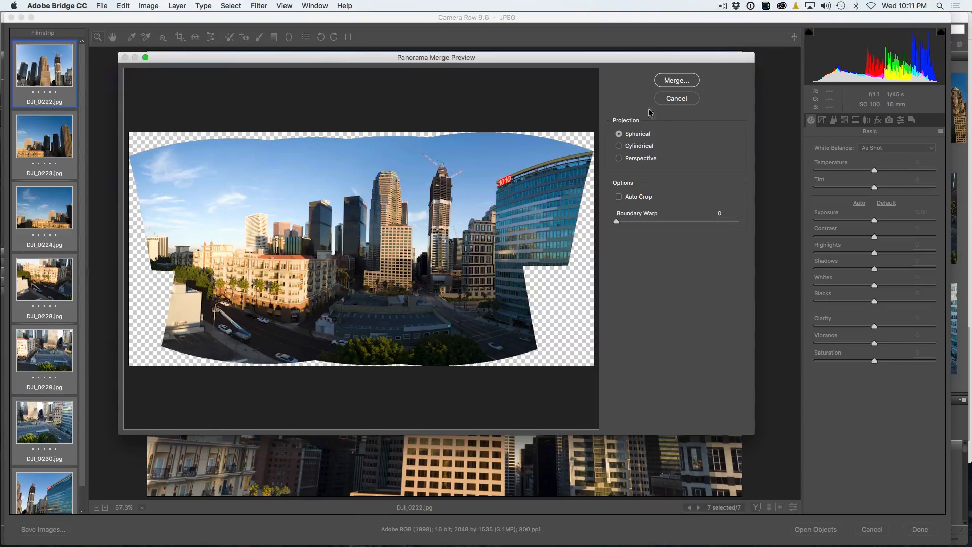
pyautogui.click(619, 146)
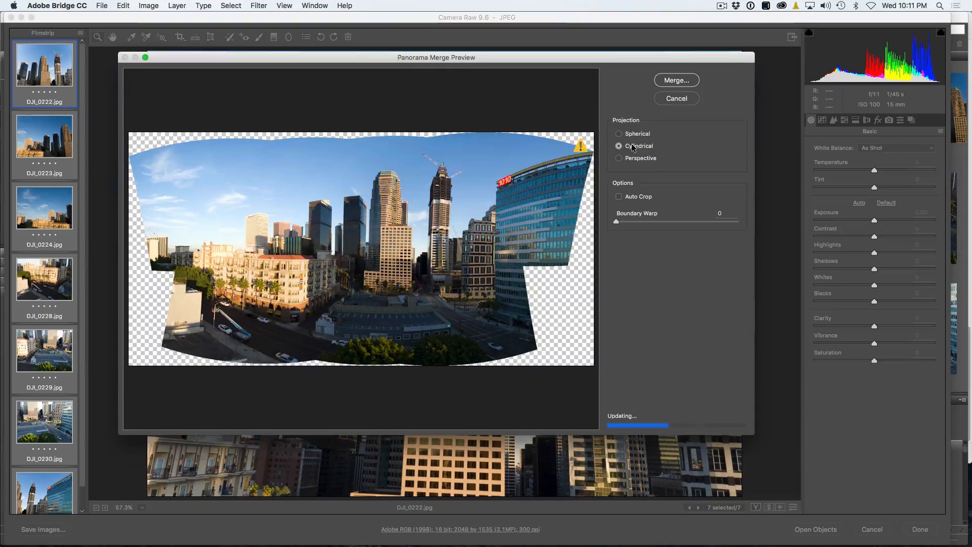
pyautogui.click(619, 146)
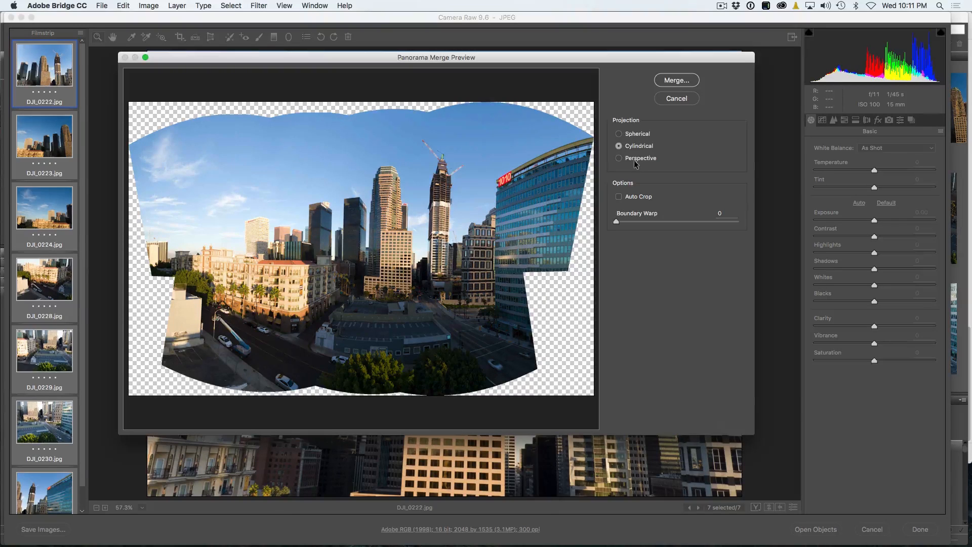
pyautogui.click(618, 134)
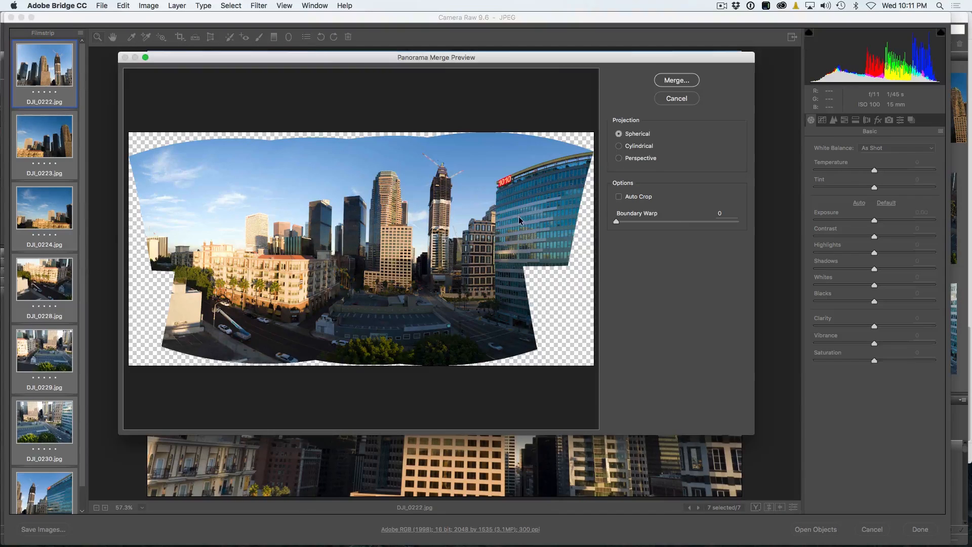
pyautogui.moveTo(379, 143)
pyautogui.write('100')
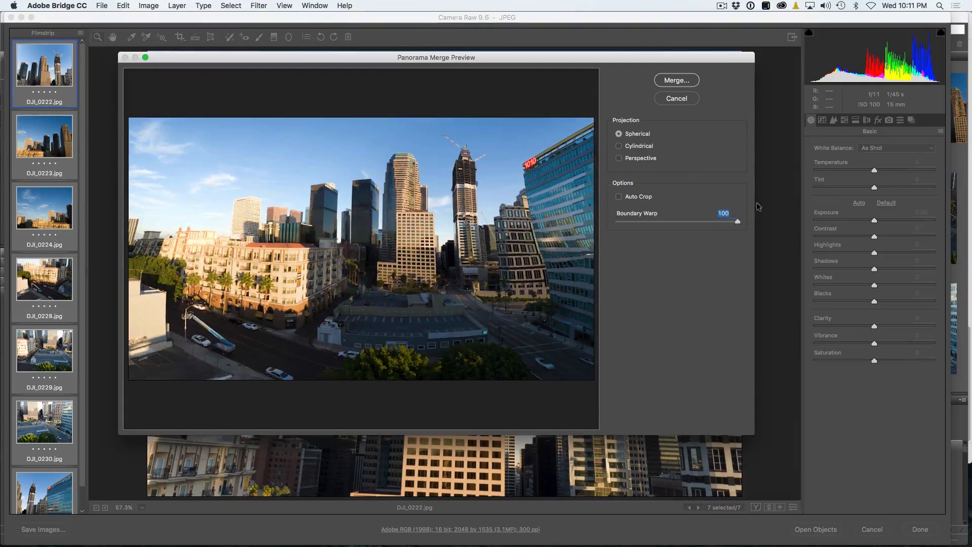
pyautogui.moveTo(545, 276)
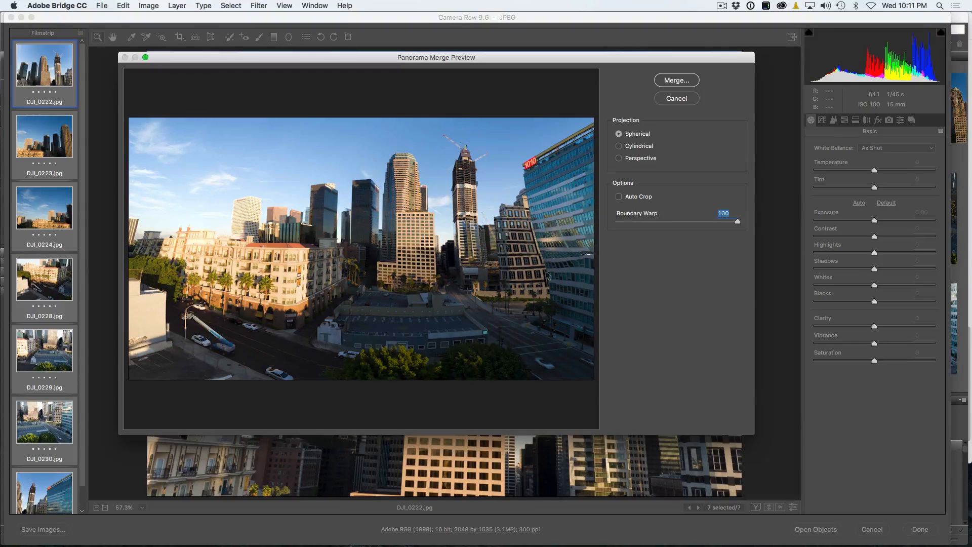
pyautogui.moveTo(569, 172)
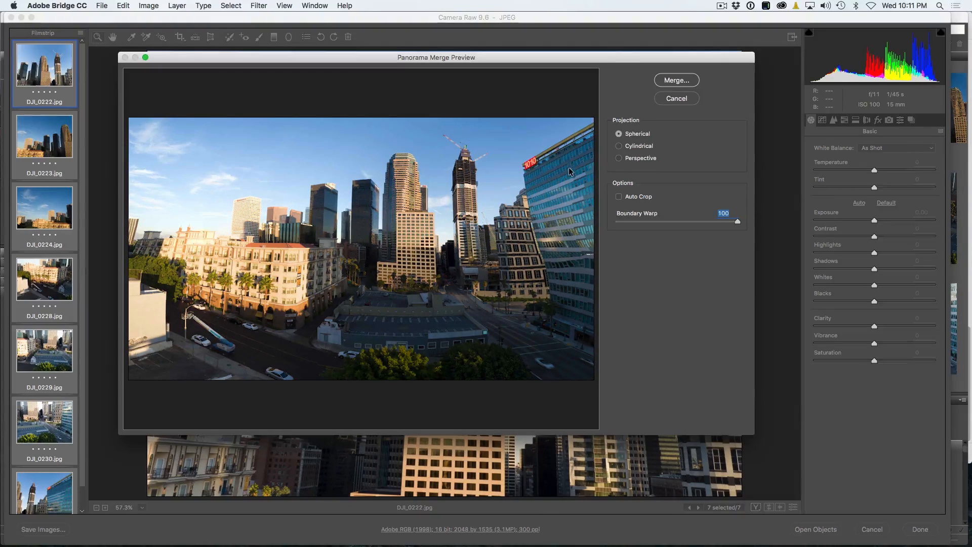
pyautogui.moveTo(611, 243)
pyautogui.write('0')
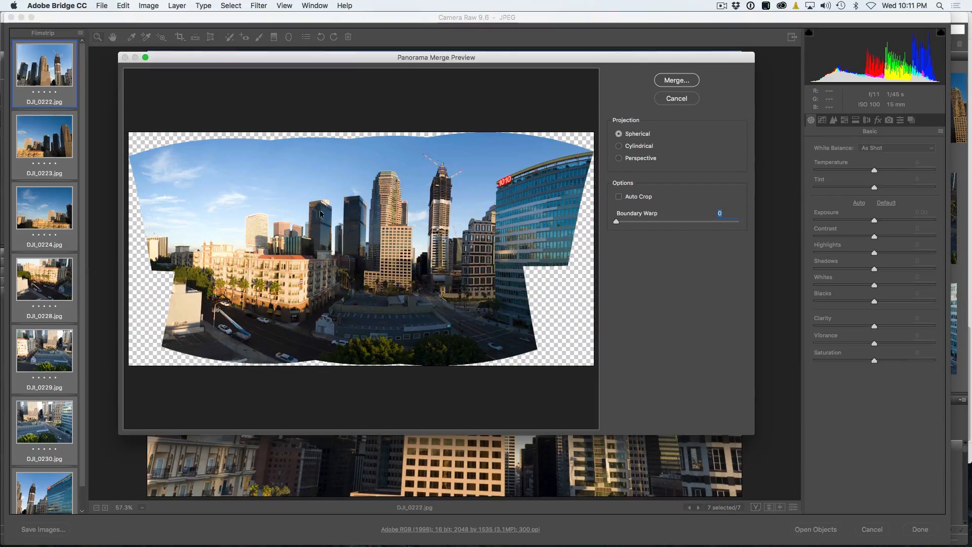
pyautogui.moveTo(582, 170)
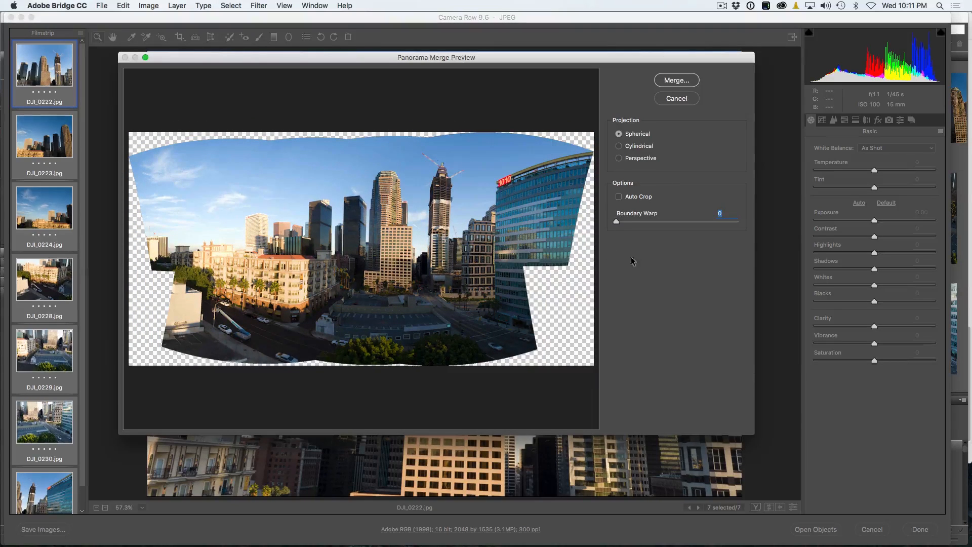
# - Merge the panorama with Auto Crop and save it as DJI_0222-Pano.dng
pyautogui.click(618, 197)
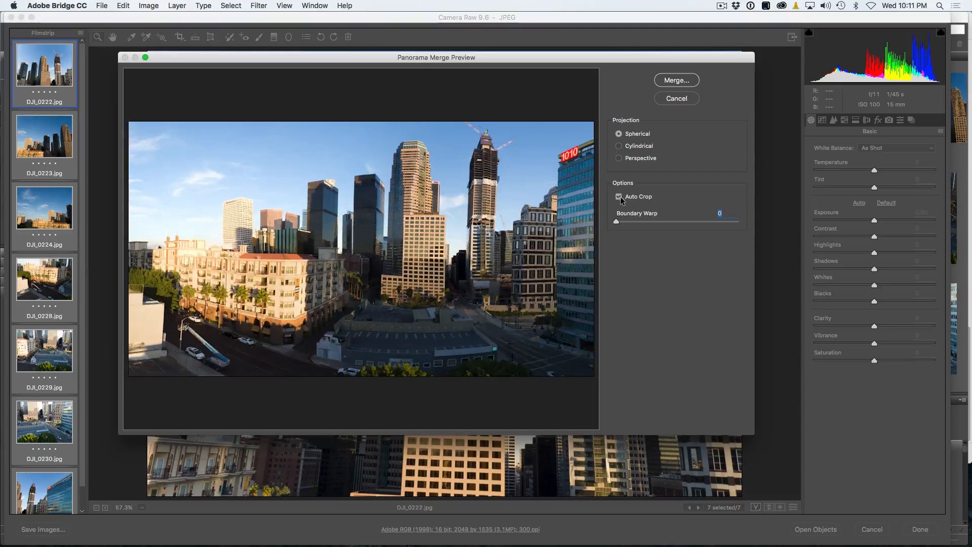
pyautogui.click(618, 196)
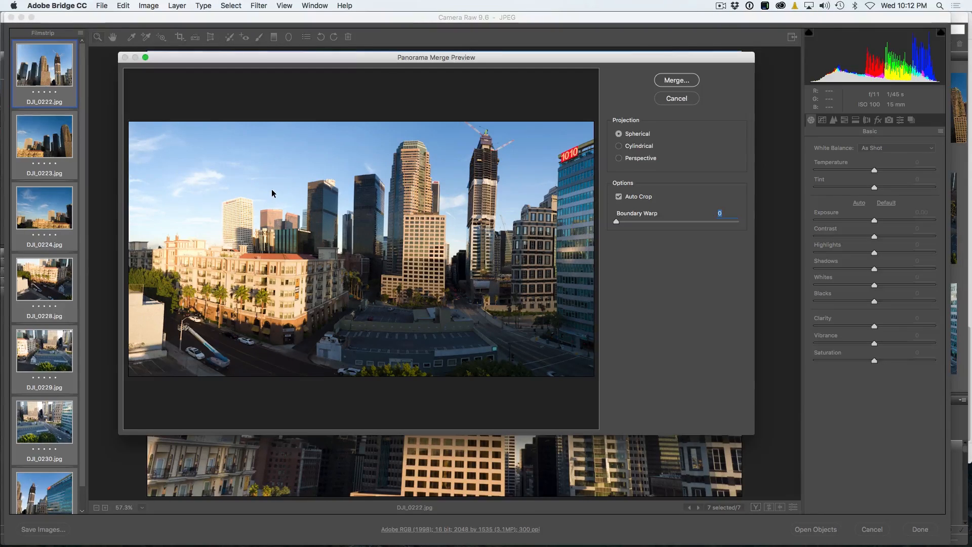
pyautogui.moveTo(637, 87)
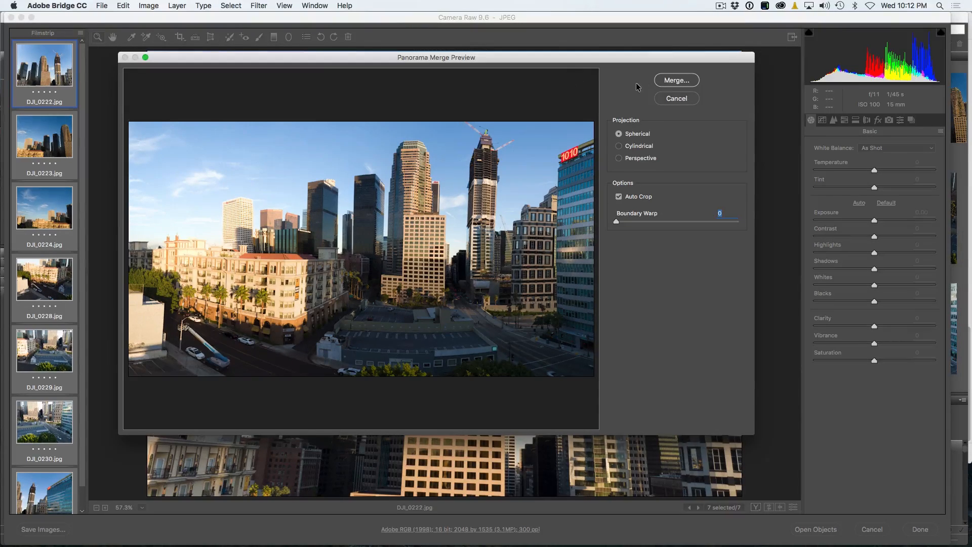
pyautogui.click(676, 80)
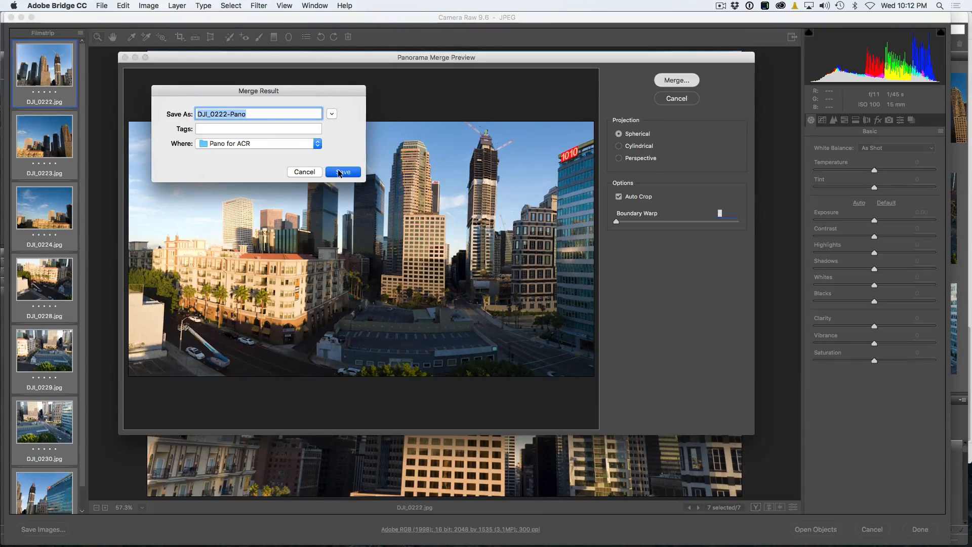
pyautogui.click(342, 171)
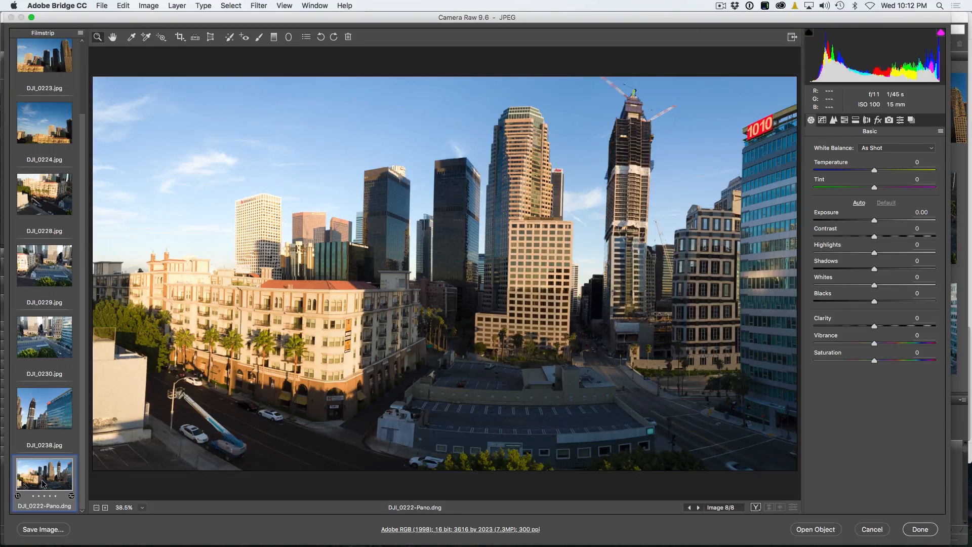
pyautogui.moveTo(656, 120)
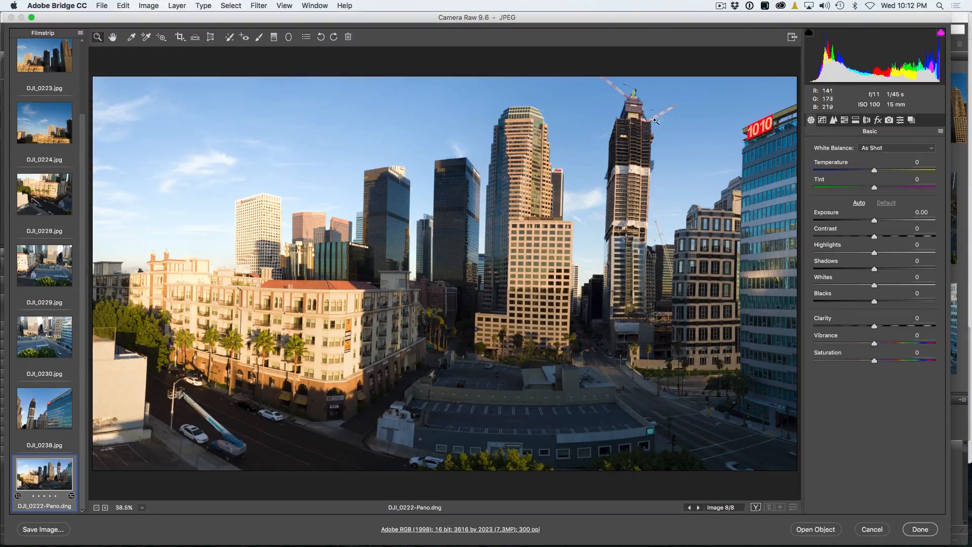
pyautogui.moveTo(282, 204)
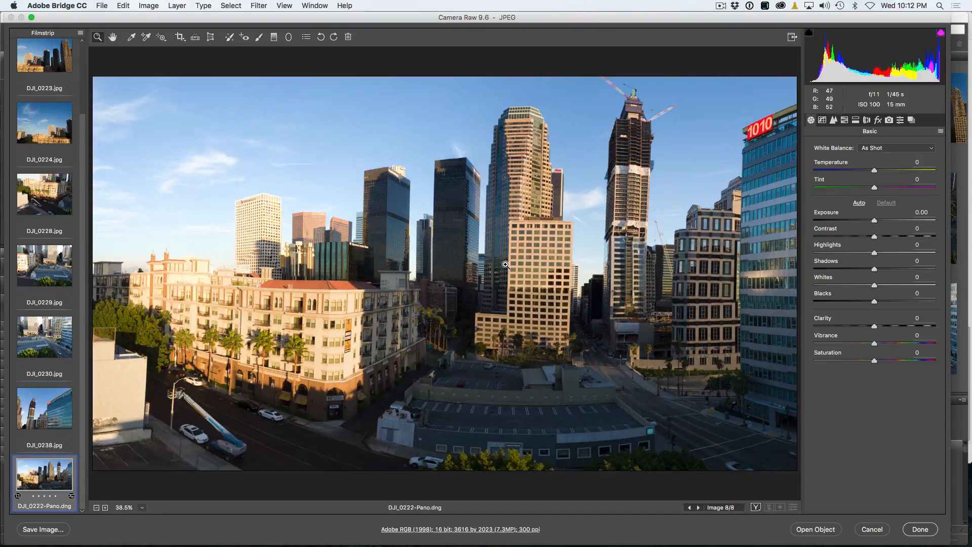
pyautogui.moveTo(277, 72)
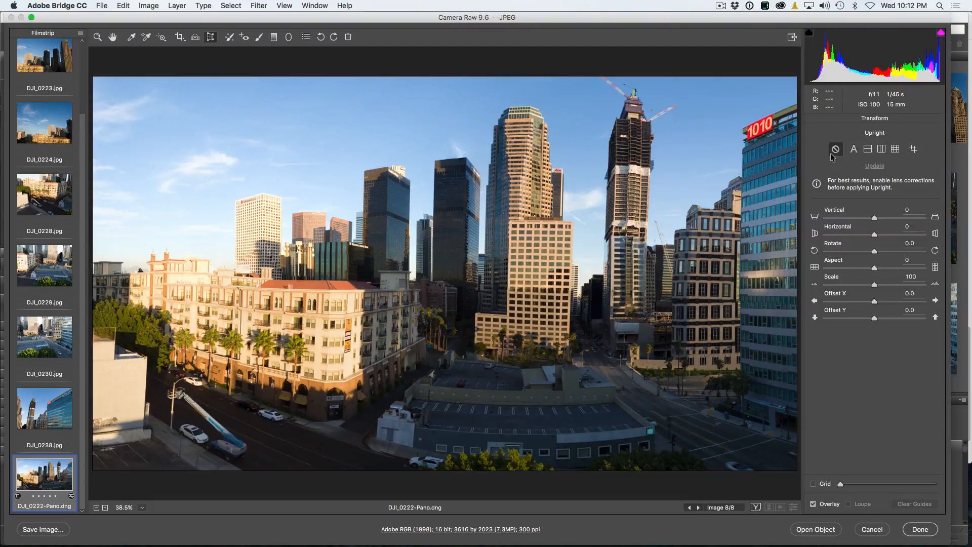
pyautogui.moveTo(913, 149)
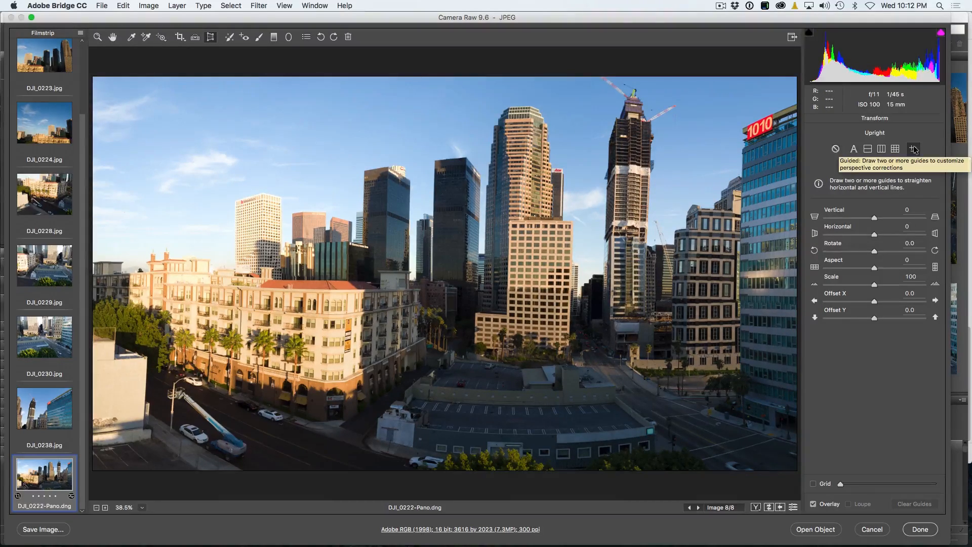
pyautogui.moveTo(675, 135)
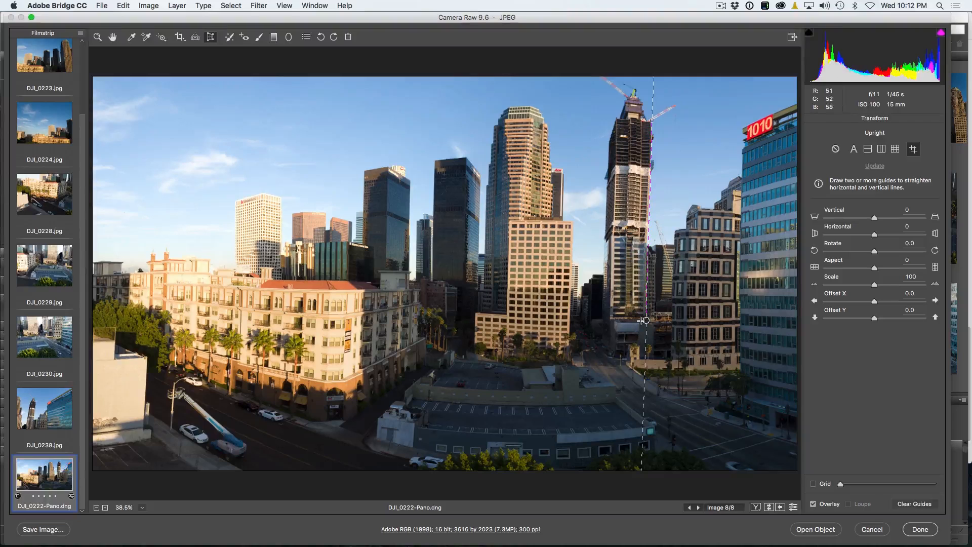
pyautogui.moveTo(655, 282)
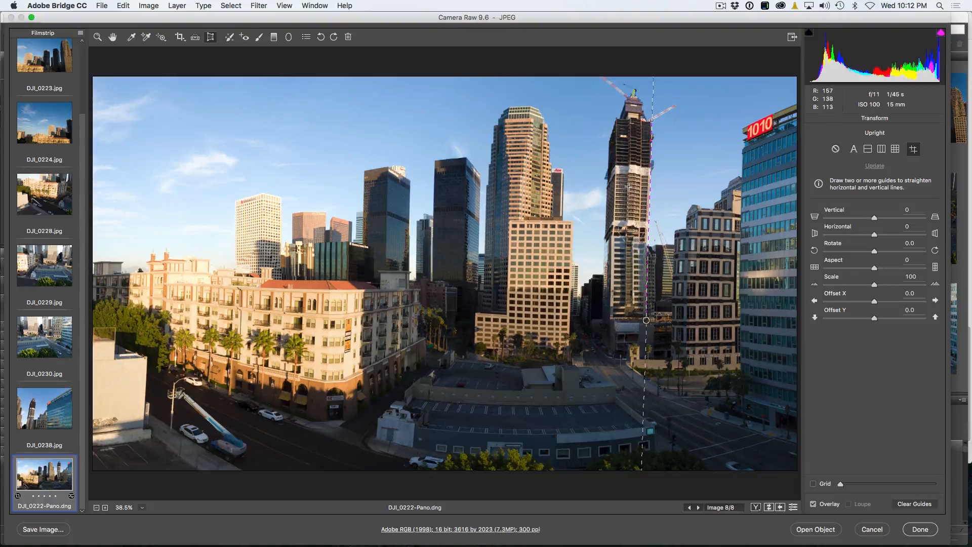
pyautogui.moveTo(299, 207)
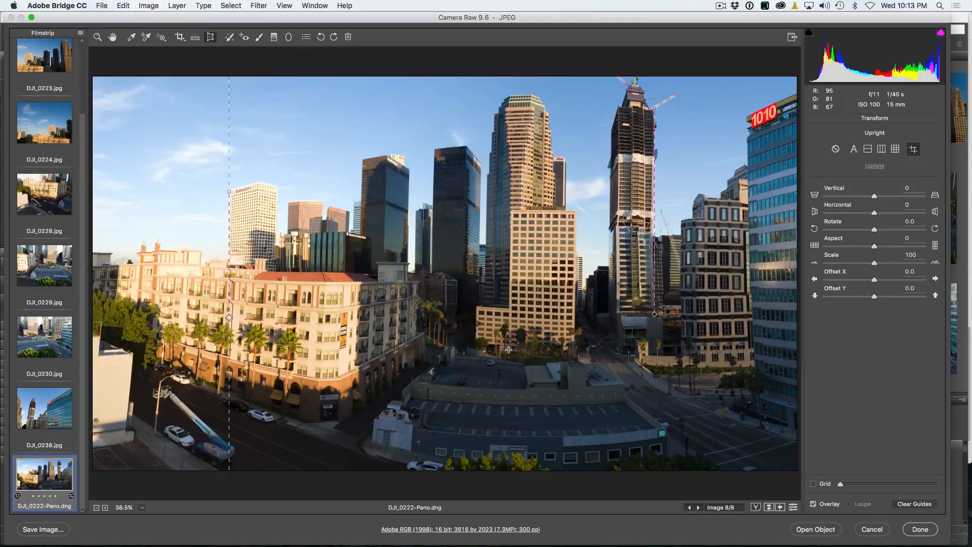
pyautogui.moveTo(279, 127)
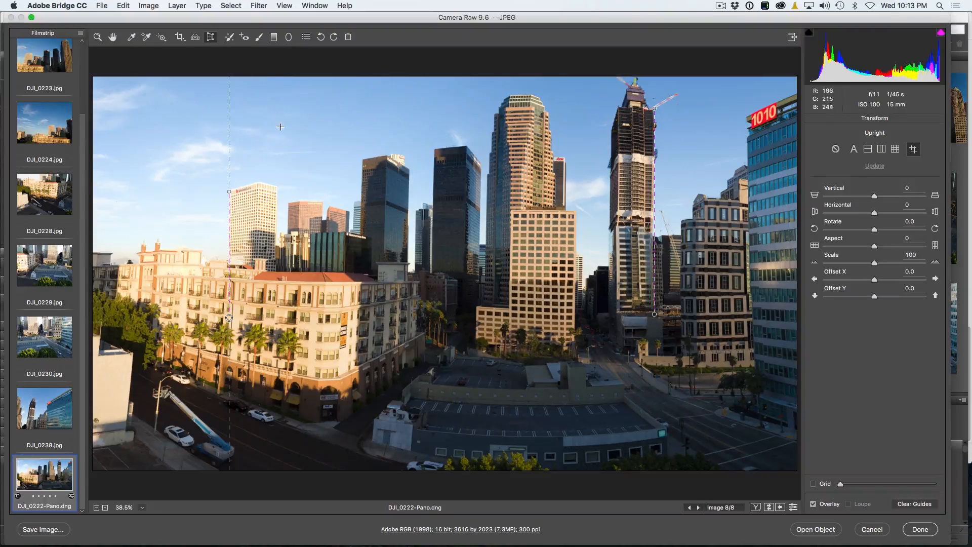
pyautogui.moveTo(604, 112)
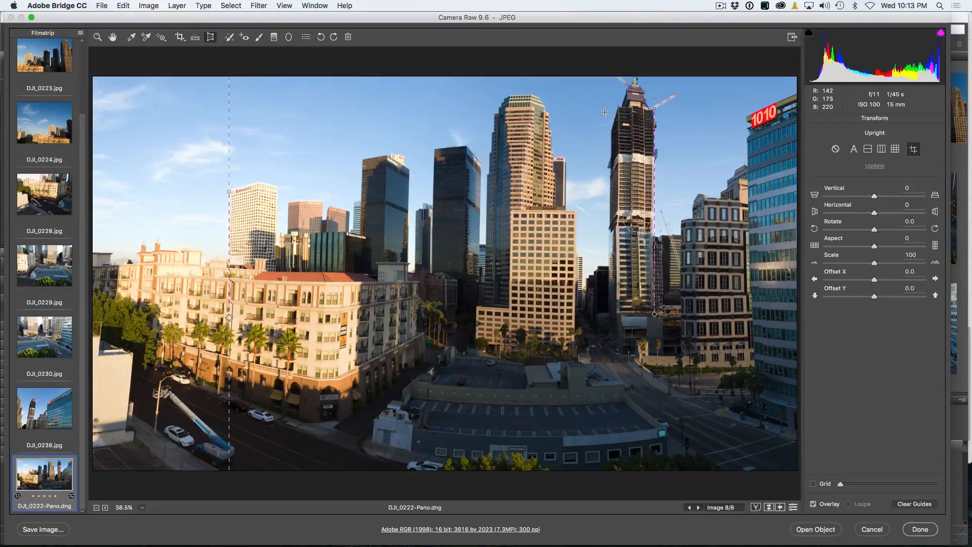
pyautogui.moveTo(489, 320)
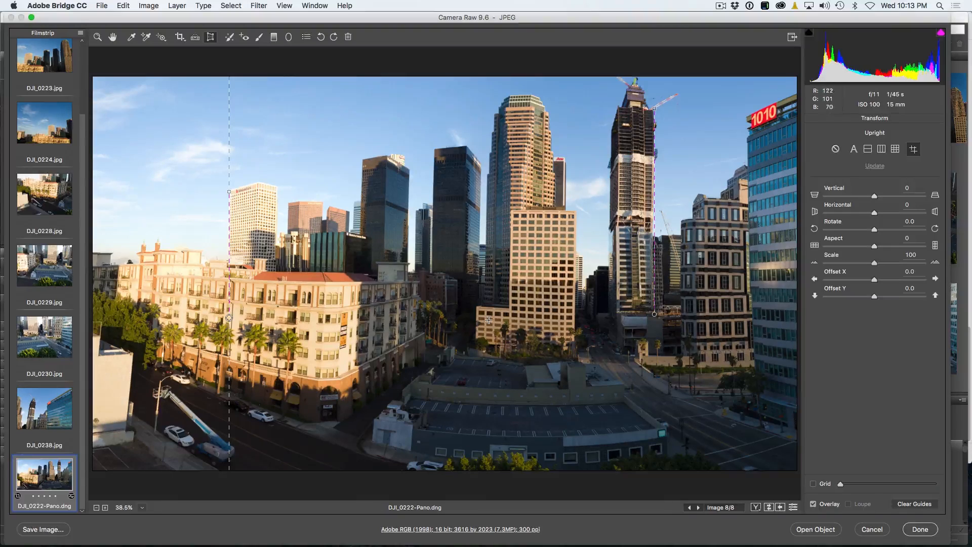
pyautogui.moveTo(484, 307)
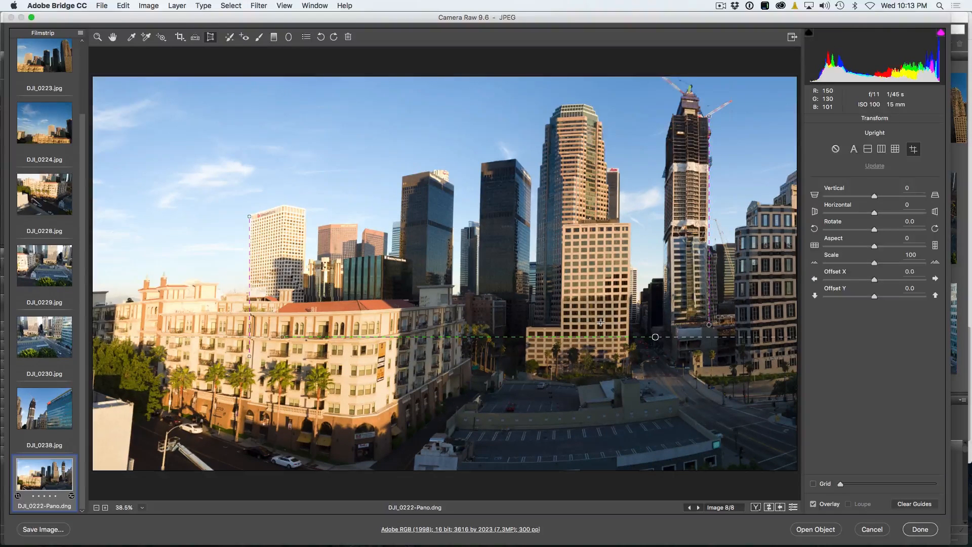
pyautogui.moveTo(654, 338)
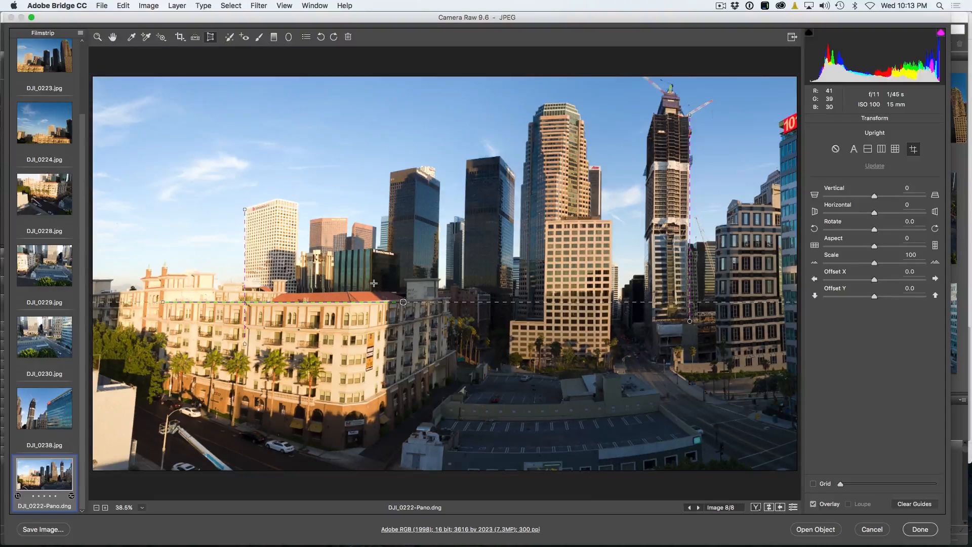
pyautogui.moveTo(718, 203)
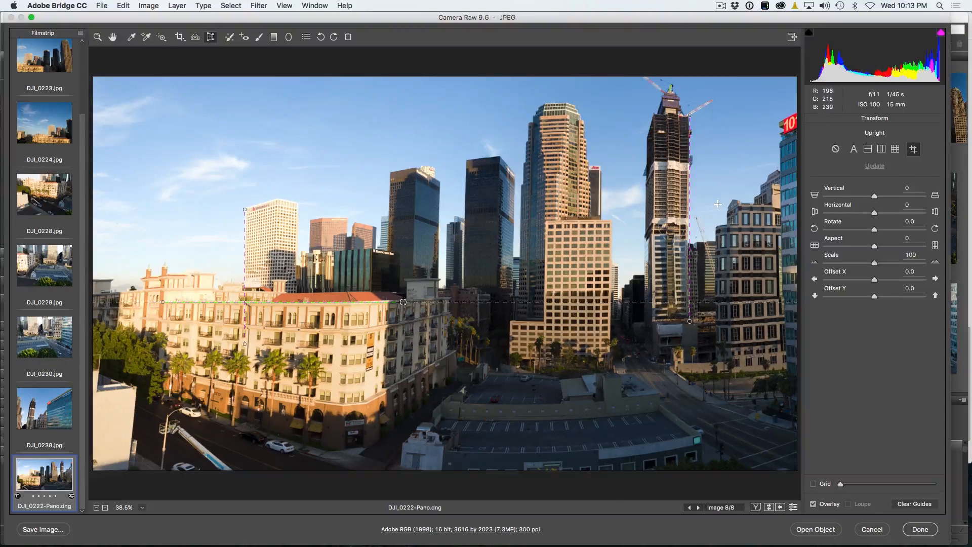
pyautogui.moveTo(786, 316)
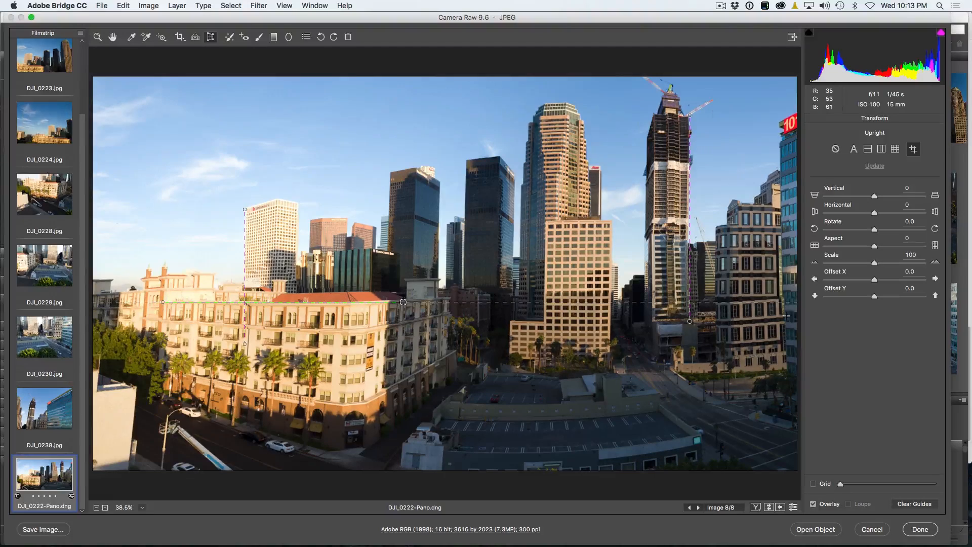
pyautogui.moveTo(831, 331)
pyautogui.write('87')
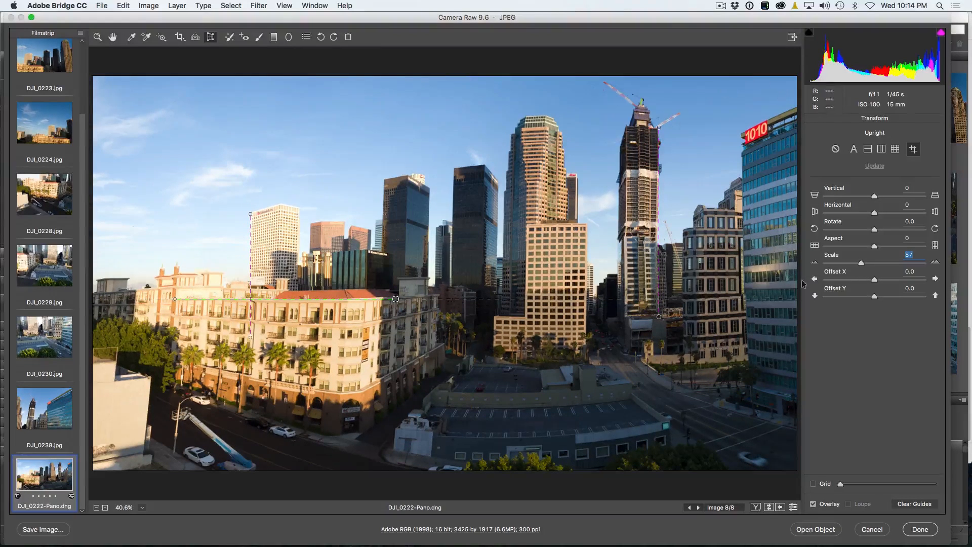
pyautogui.moveTo(409, 113)
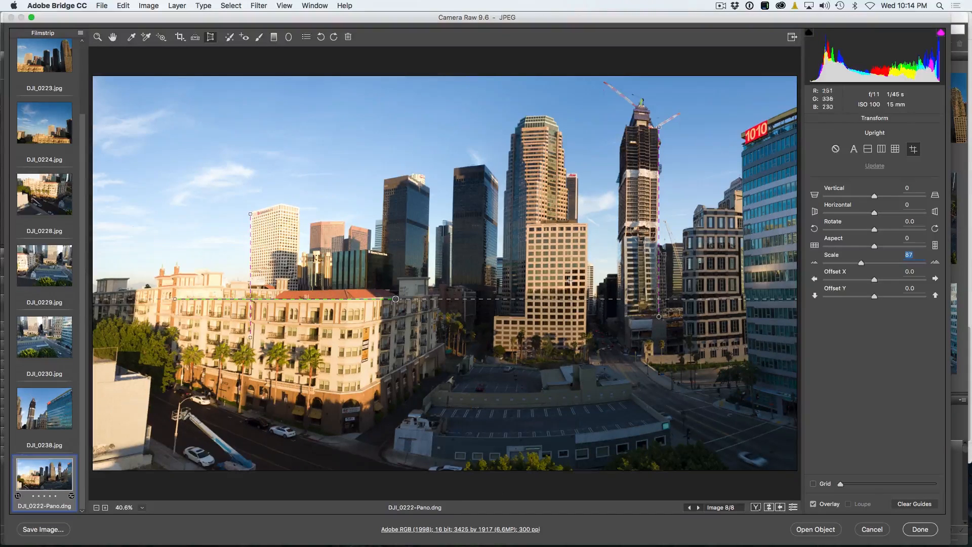
pyautogui.moveTo(860, 287)
pyautogui.write('2')
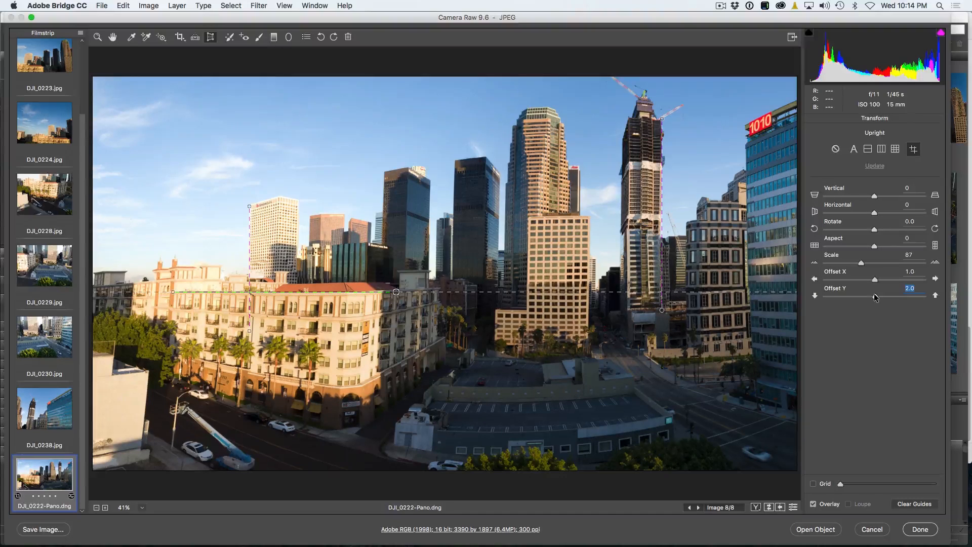
pyautogui.moveTo(598, 234)
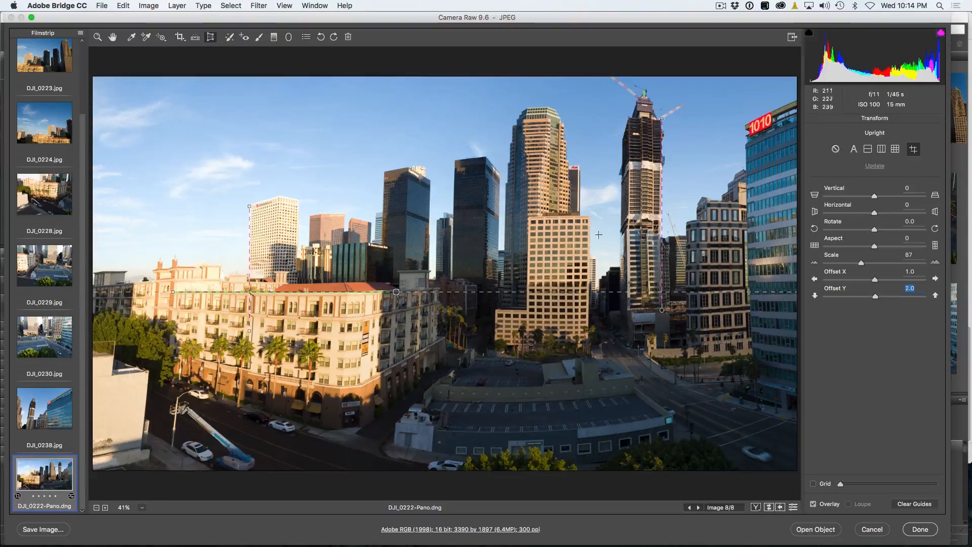
pyautogui.moveTo(419, 150)
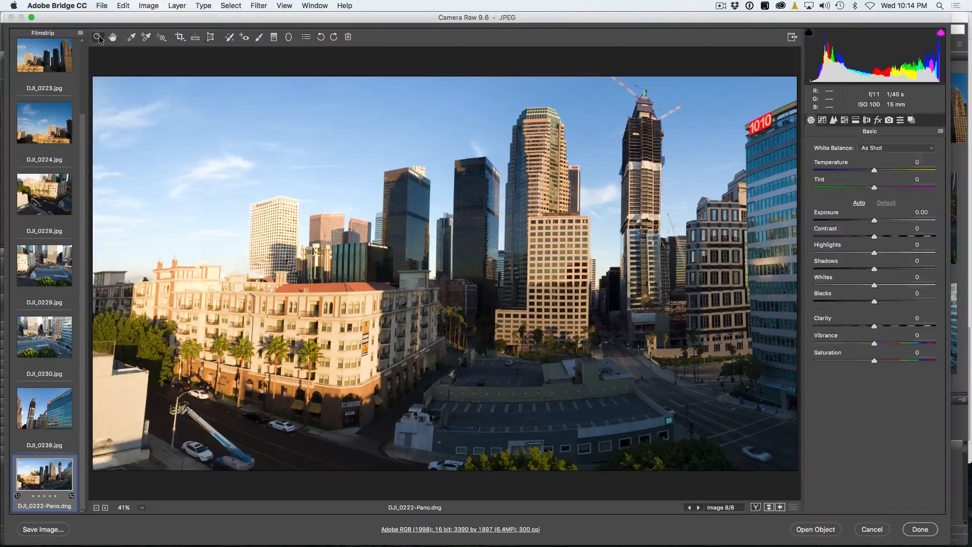
pyautogui.moveTo(796, 94)
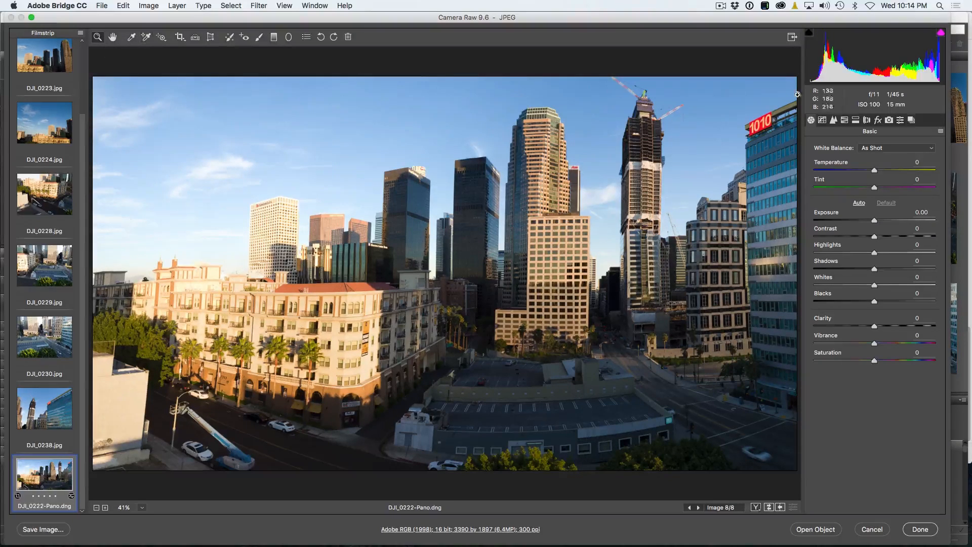
pyautogui.moveTo(867, 266)
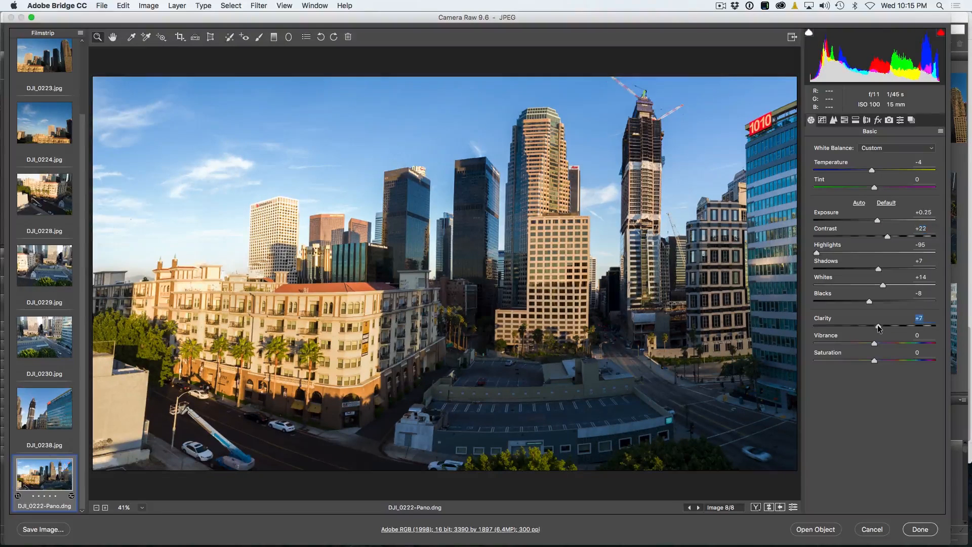
pyautogui.moveTo(848, 441)
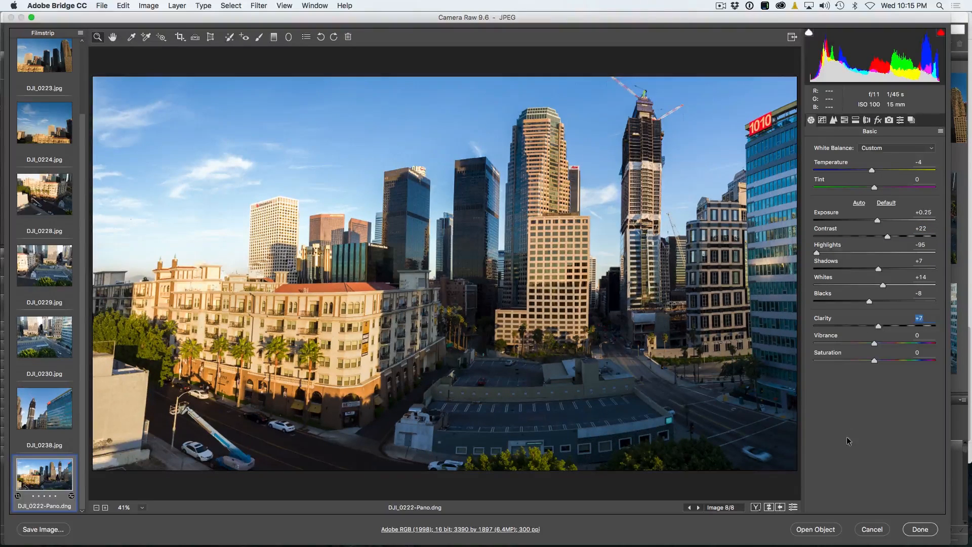
pyautogui.moveTo(860, 480)
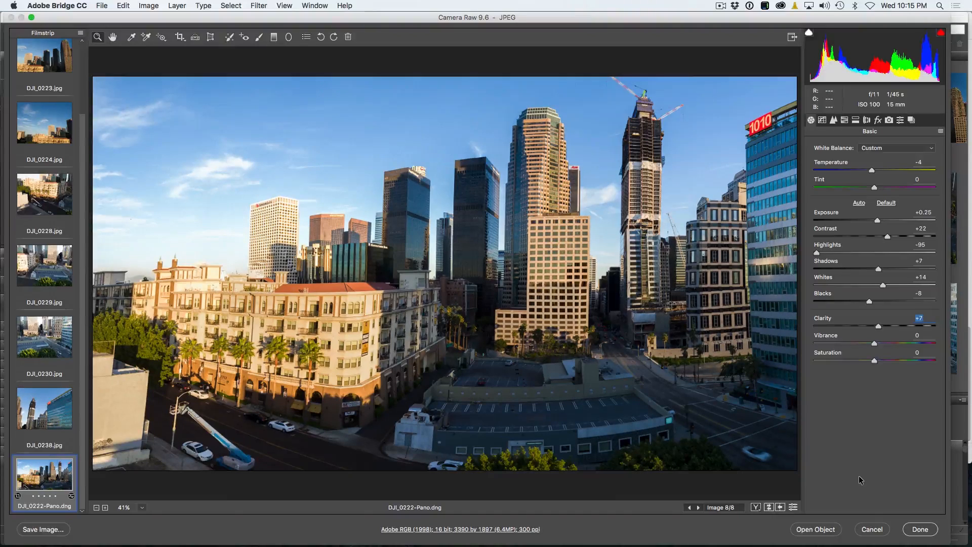